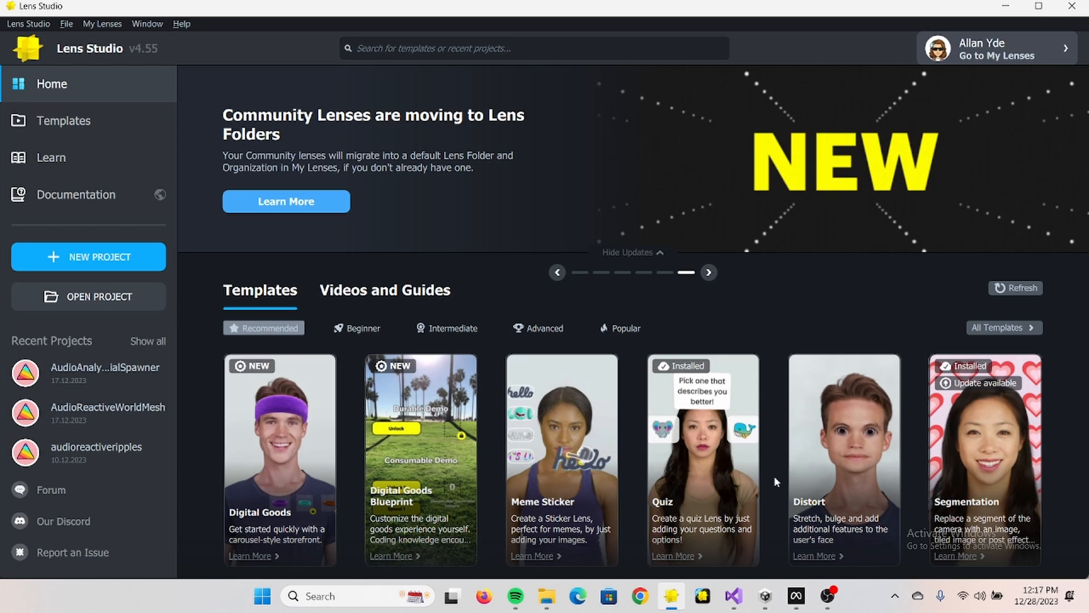
Search the Home screen for 'audio' and create a project from the Audio Analyzer template.
click(533, 48)
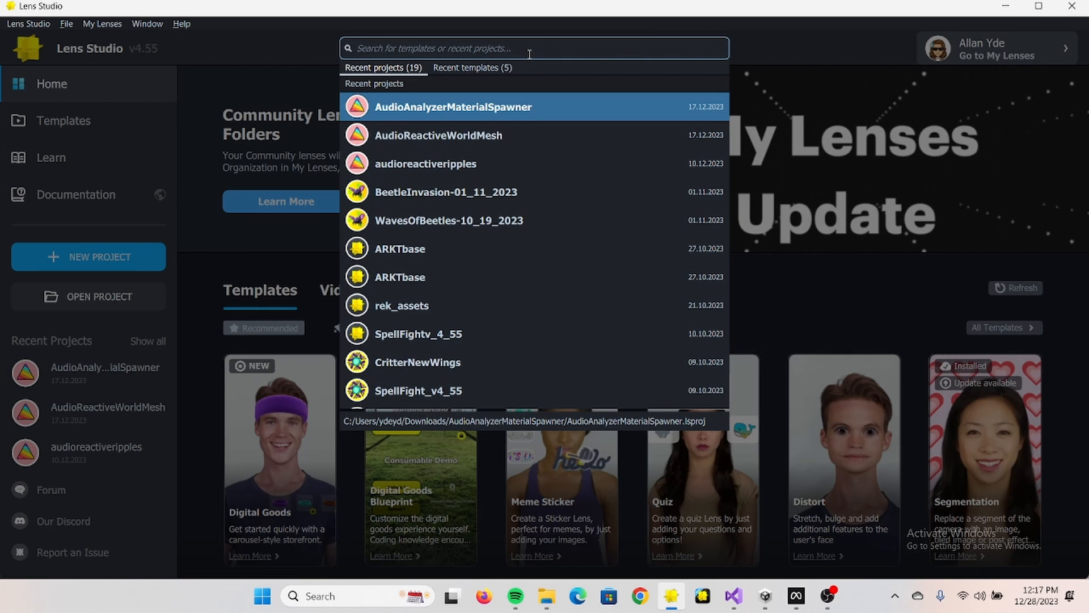
text(soun)
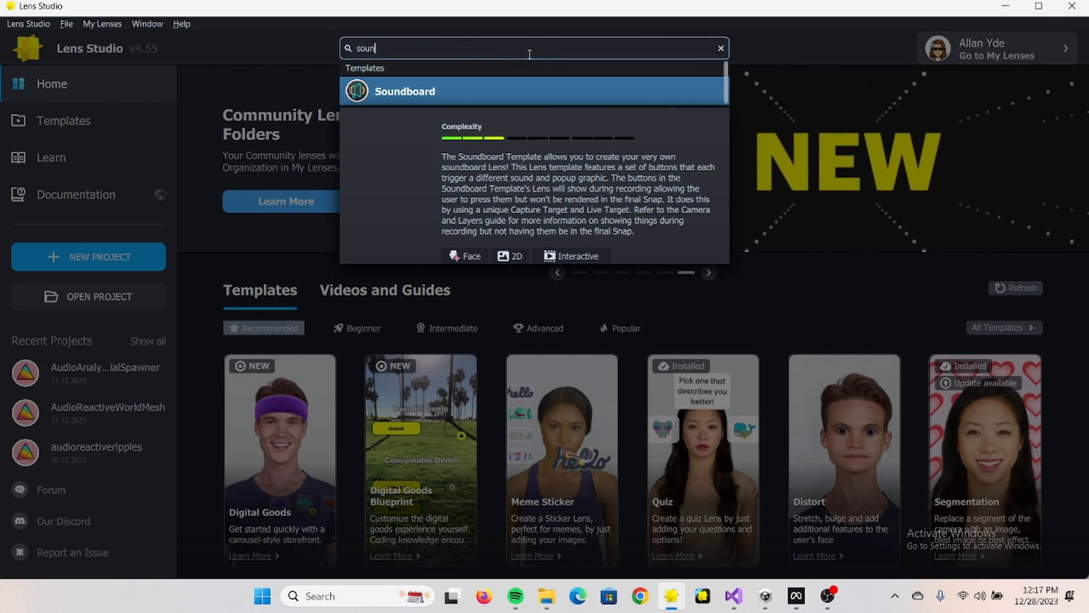
text(a)
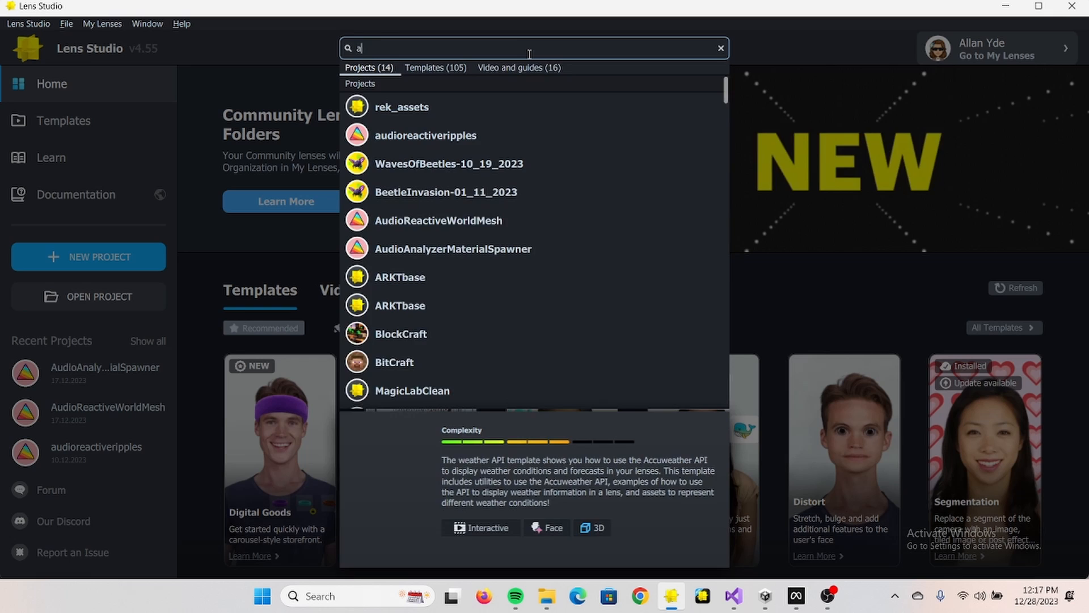
text(udio)
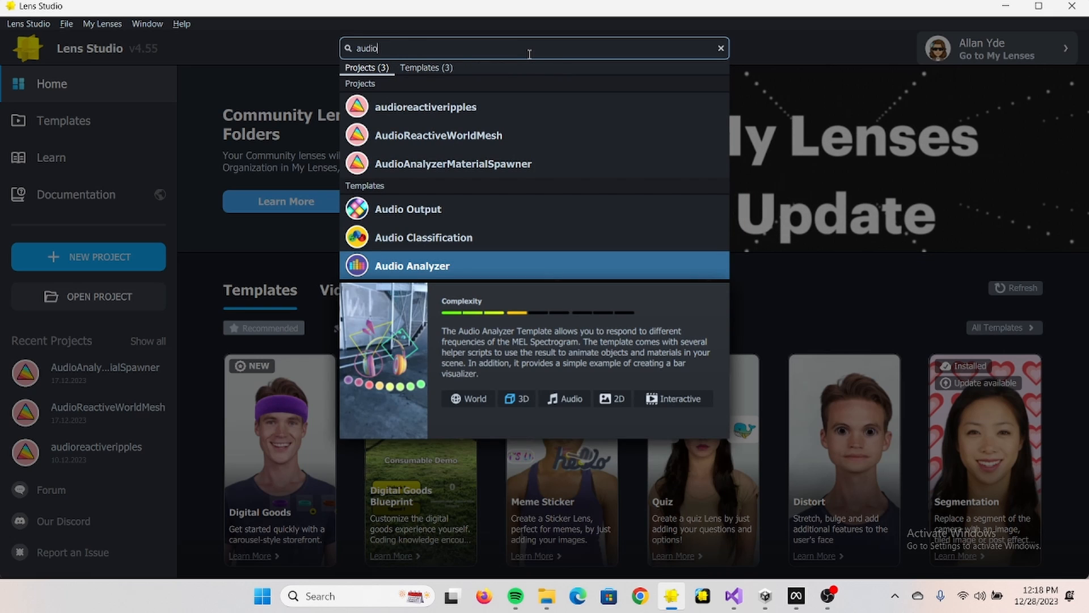
mouse_move(424, 238)
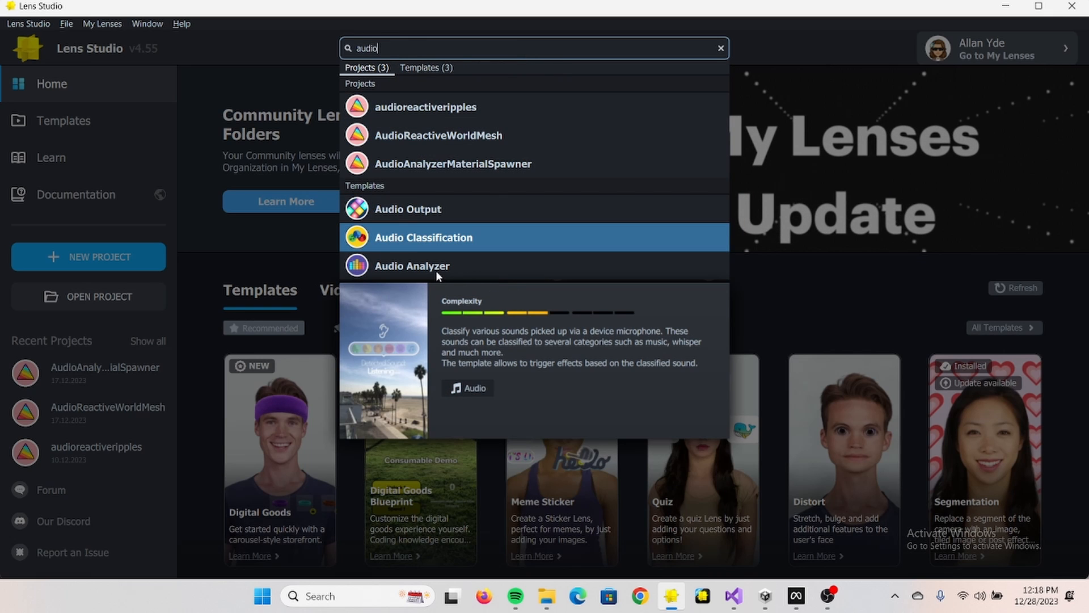
click(423, 238)
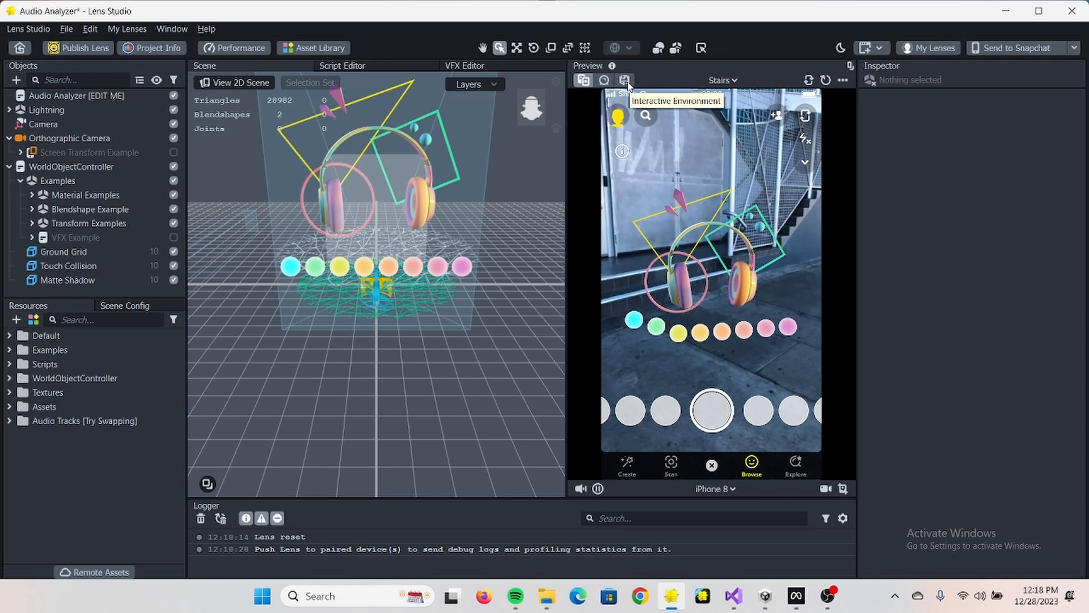
Switch the Preview to an Interactive Environment showing the indoor Home location.
click(624, 80)
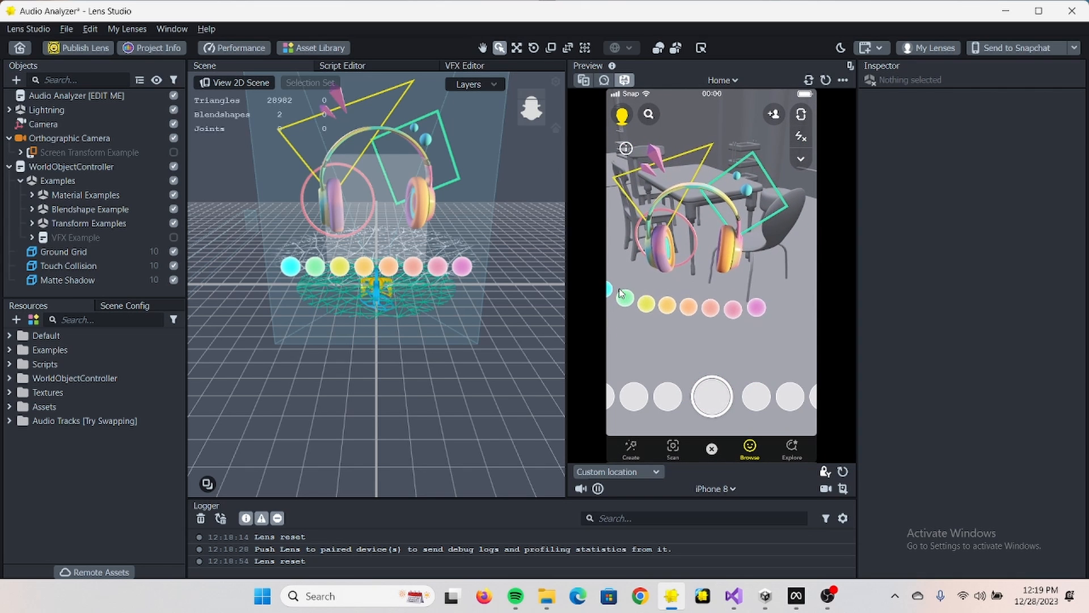
Set Audio Analyzer [EDIT ME] to From Microphone using Audio From Microphone, and enable the preview mic.
click(76, 96)
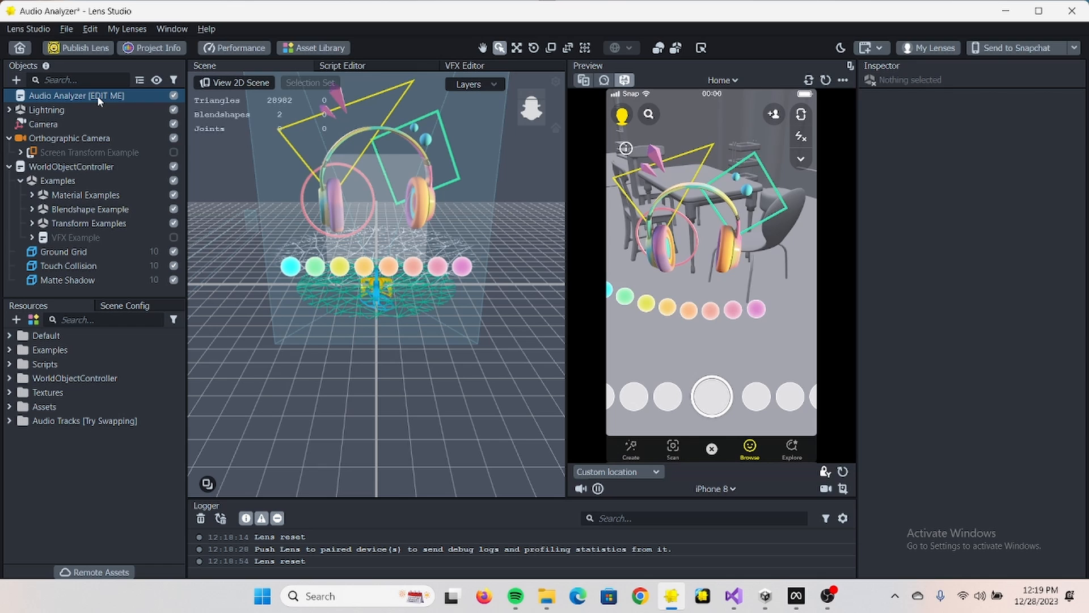
click(76, 95)
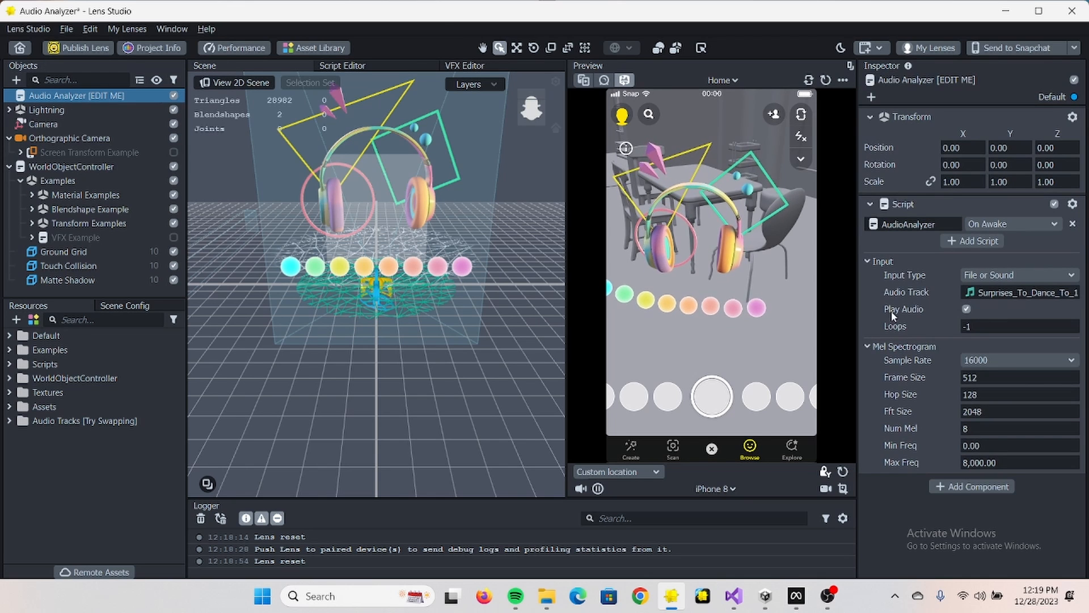
click(1014, 275)
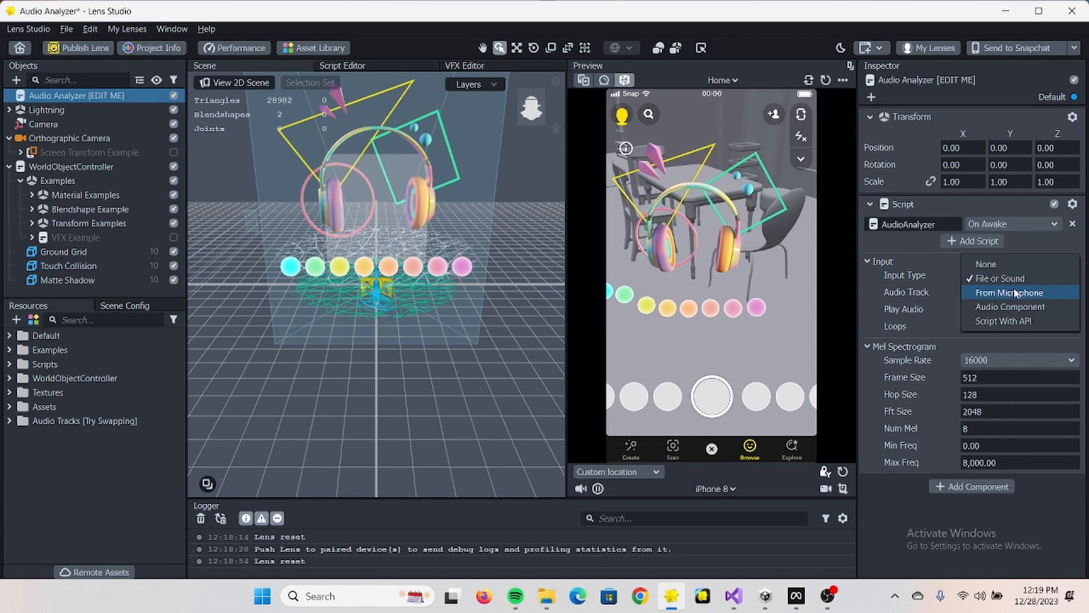
click(1009, 291)
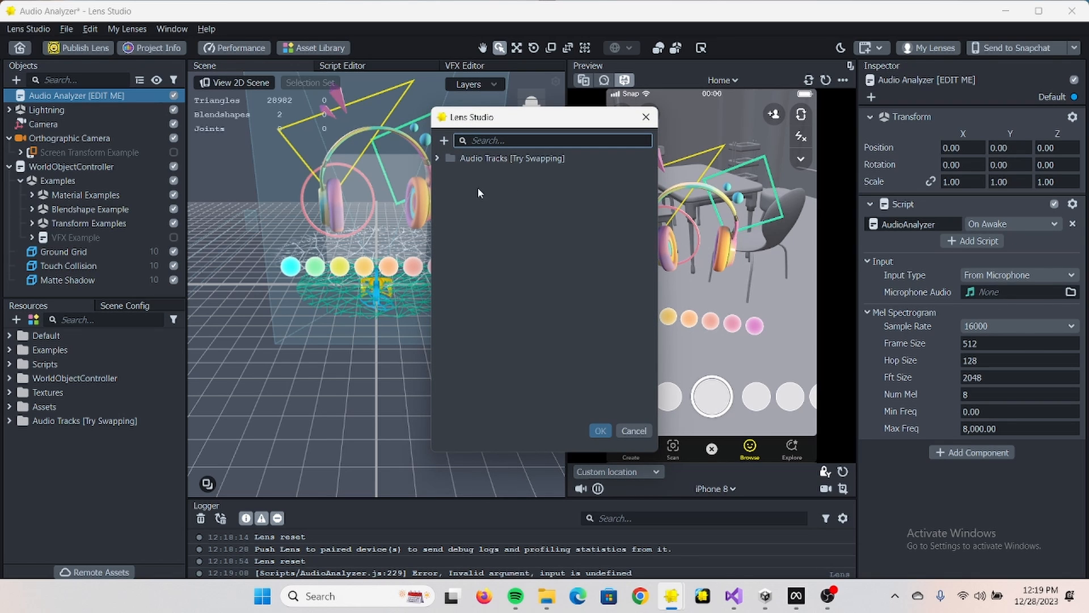
click(438, 158)
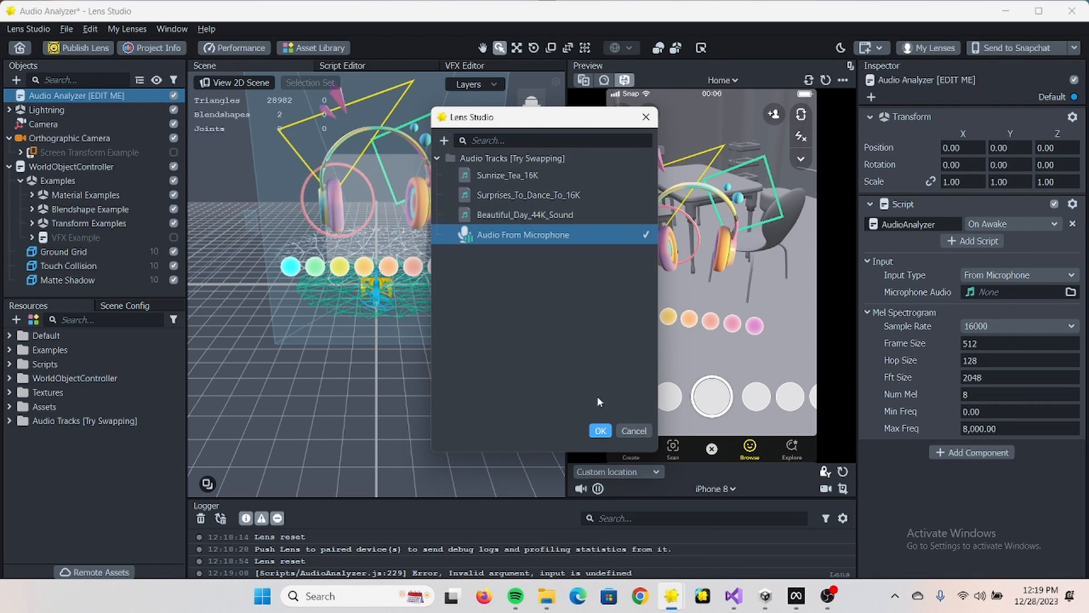
click(600, 431)
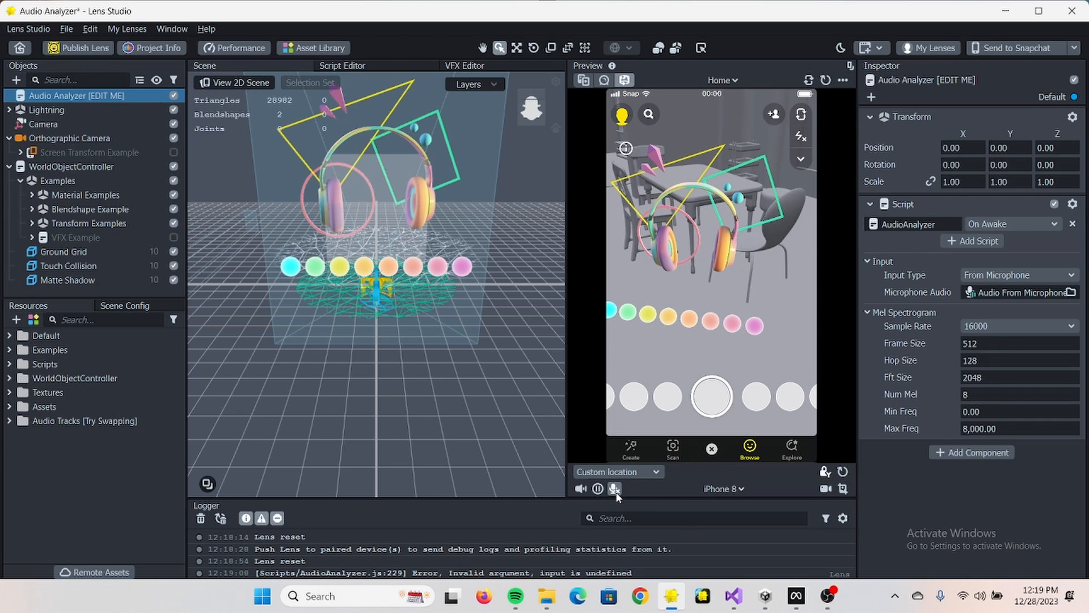
click(614, 488)
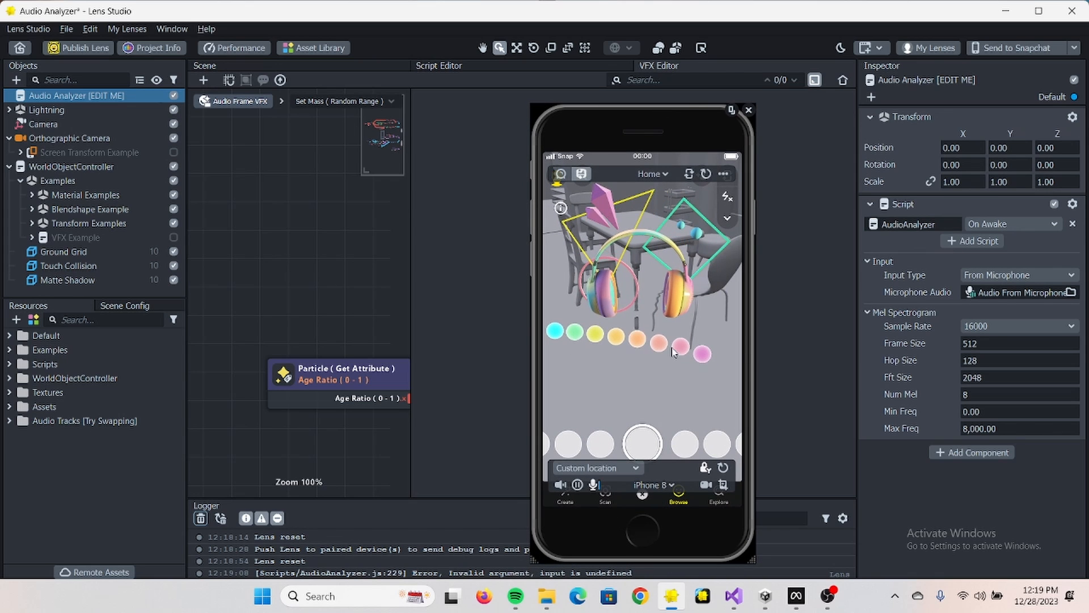
Close a floating panel to begin rearranging the workspace layout.
click(171, 29)
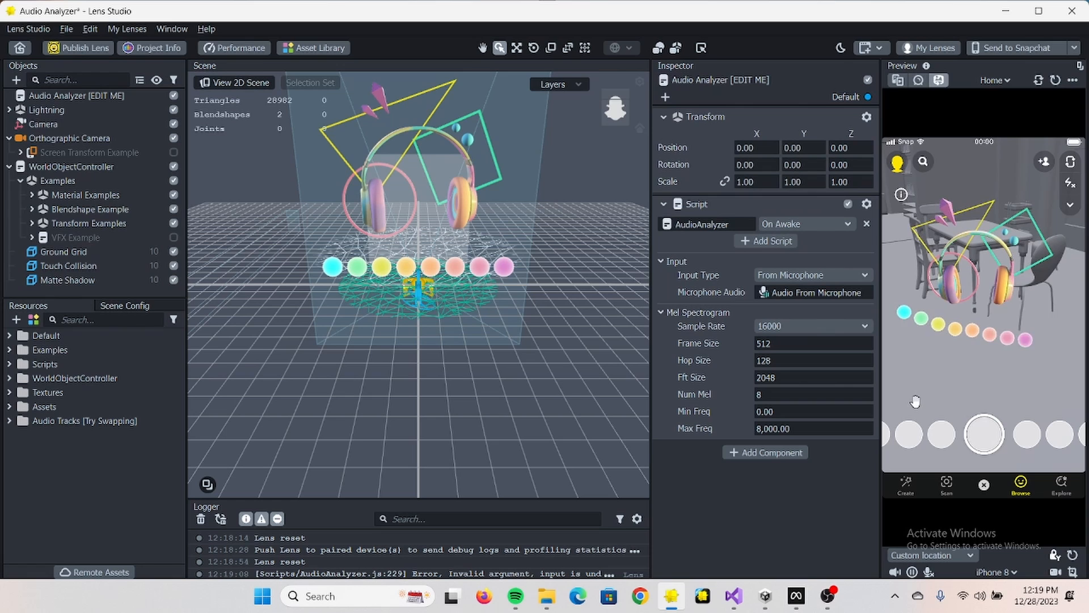
Disable Blendshape, Transform and Material Examples, keep VFX Example enabled and expand it.
click(77, 237)
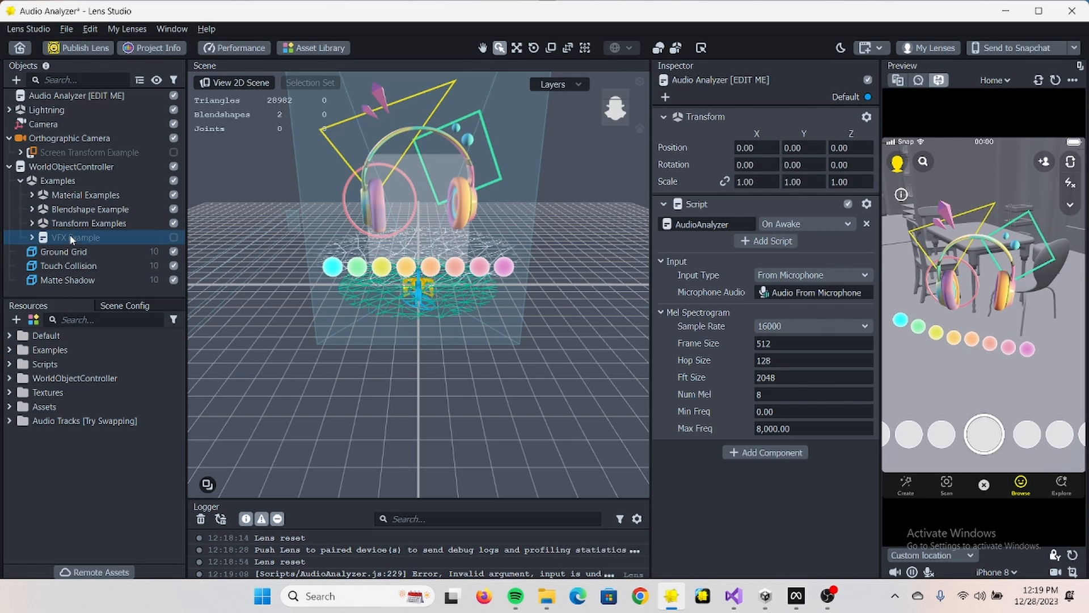
click(77, 237)
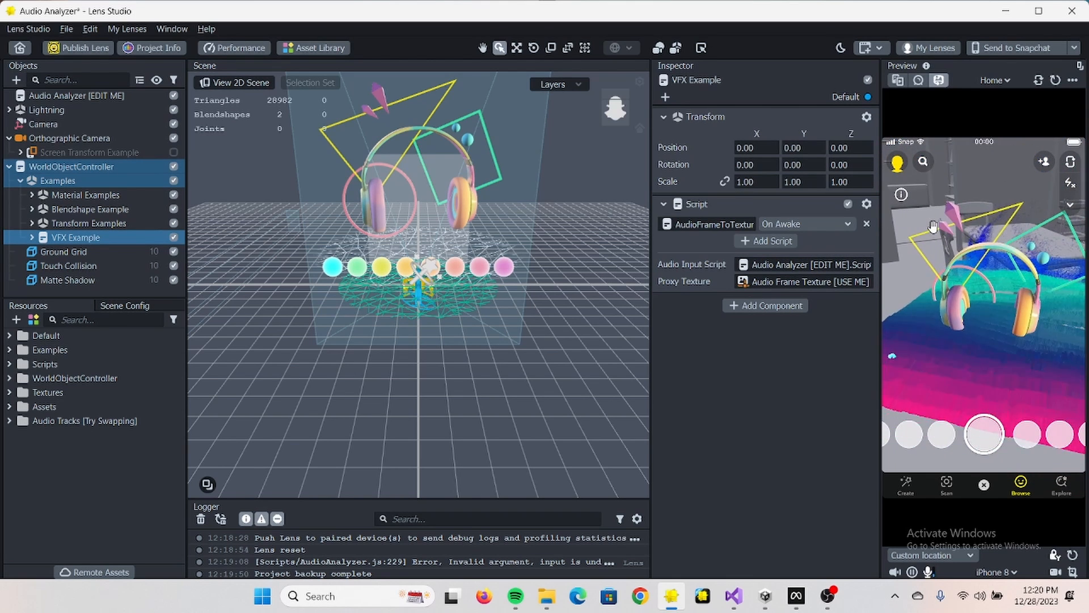
click(64, 252)
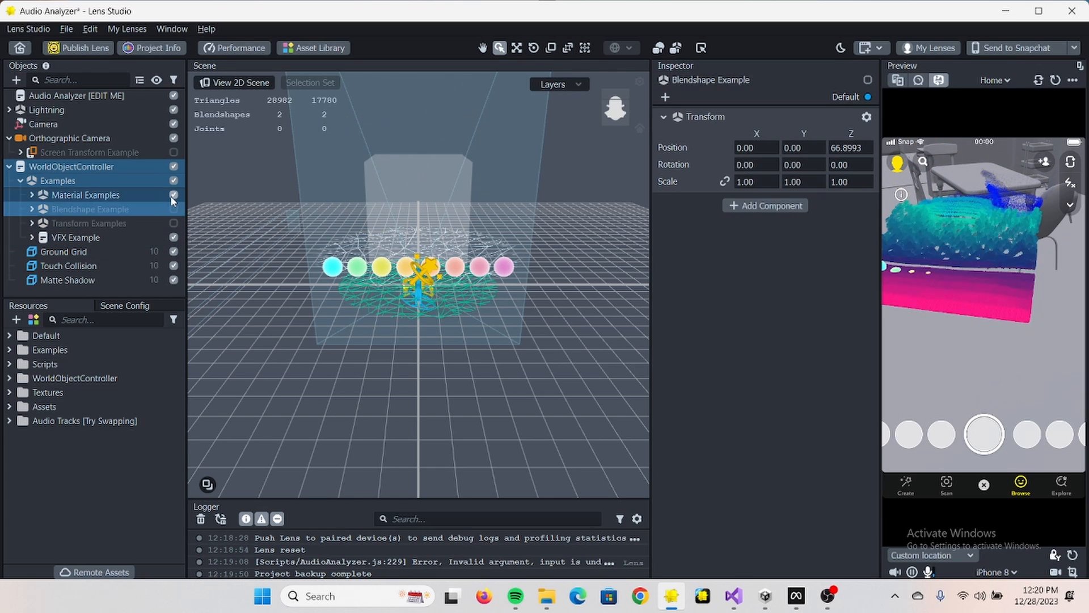
click(86, 195)
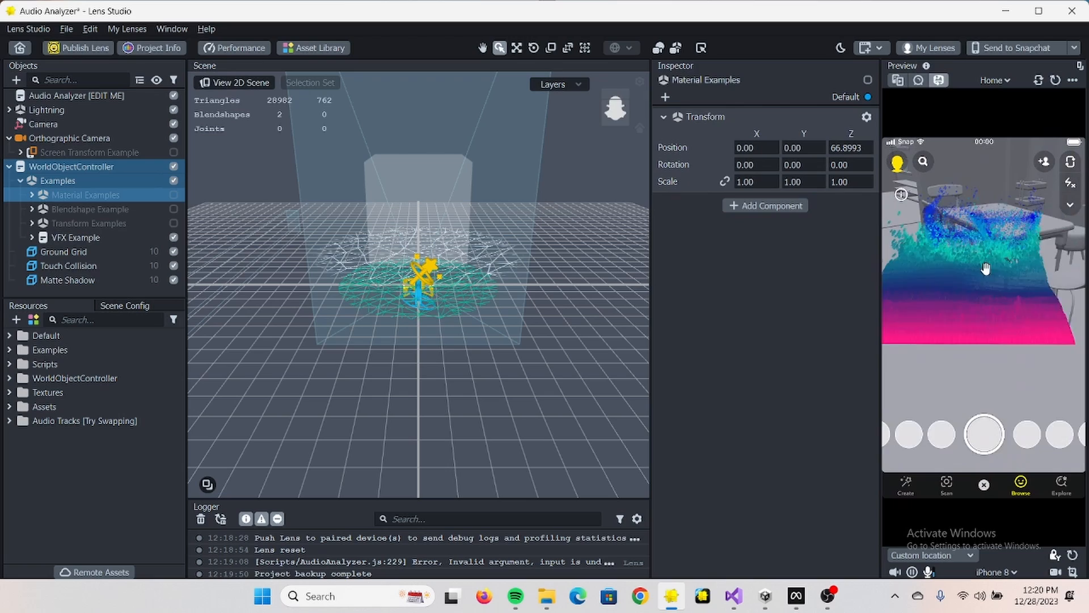
click(68, 266)
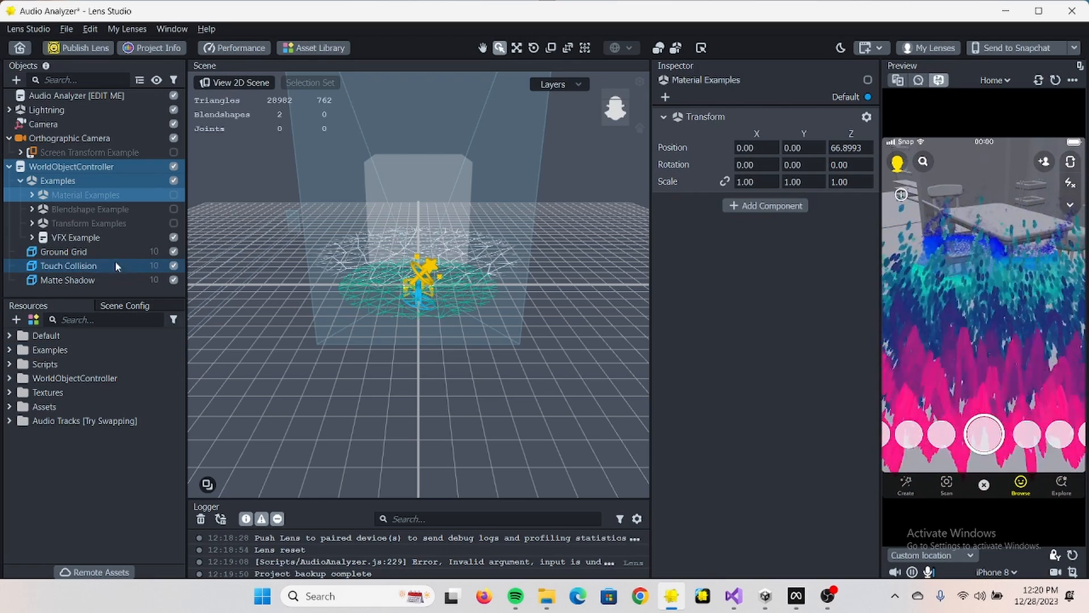
click(106, 252)
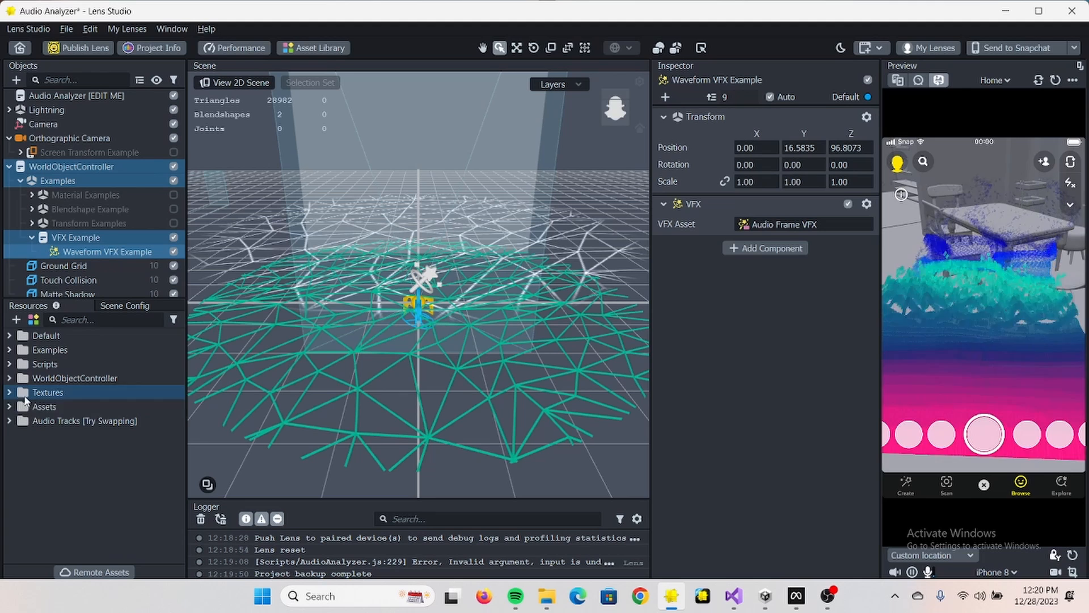
Expand the Audio Tracks, Assets, Textures, Examples and Audio Frame Example resource folders.
click(9, 420)
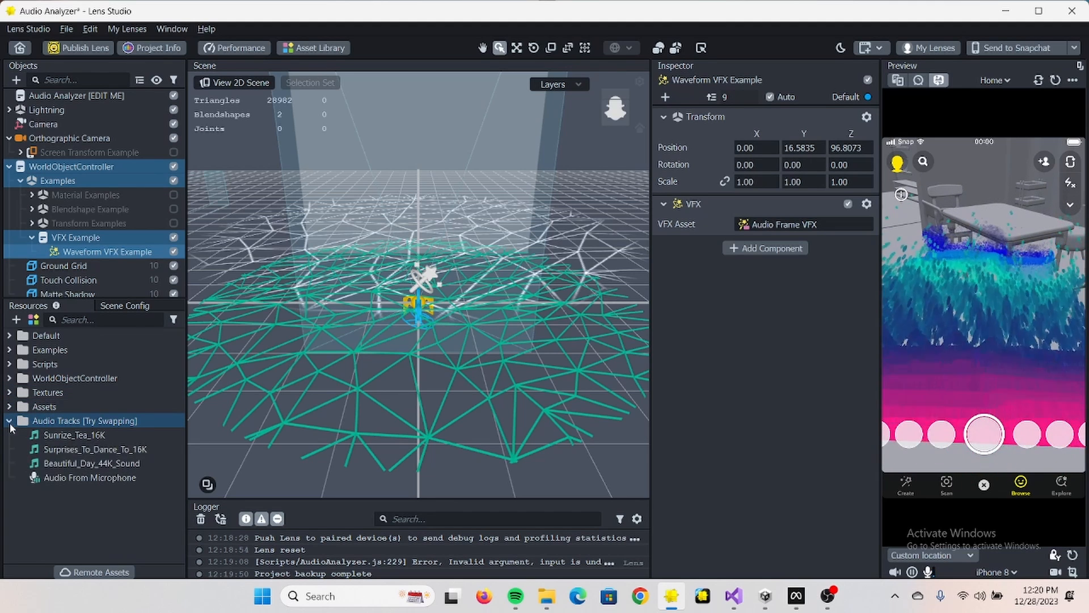
click(8, 406)
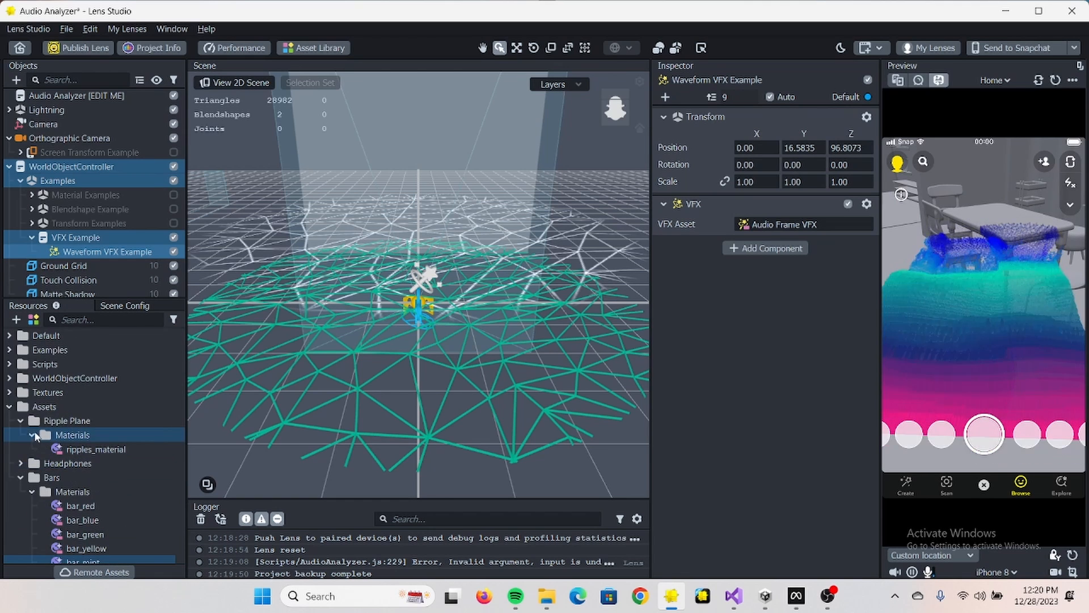
click(10, 392)
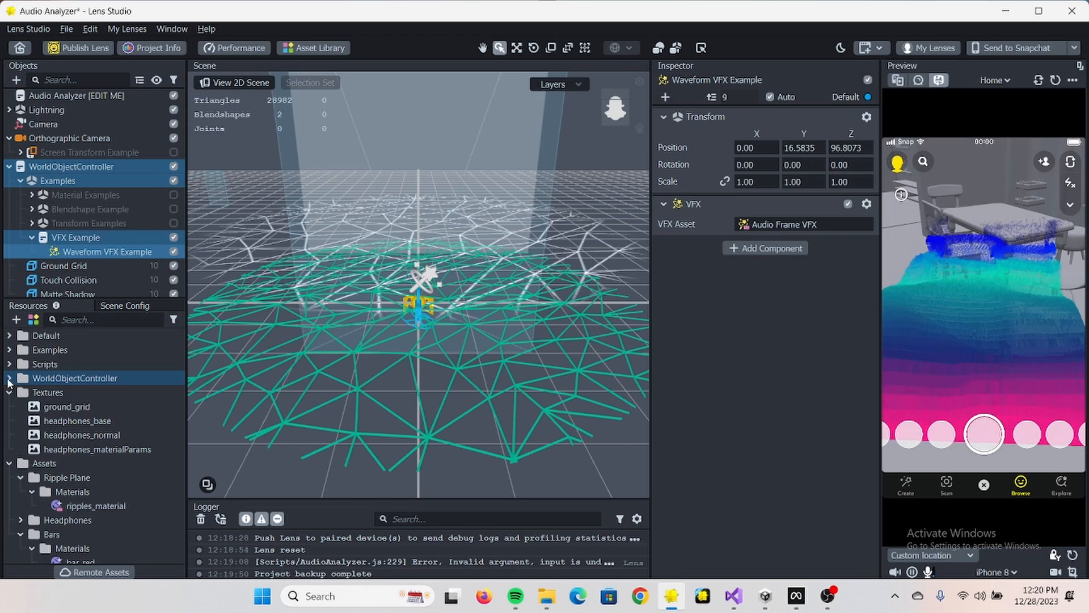
click(8, 350)
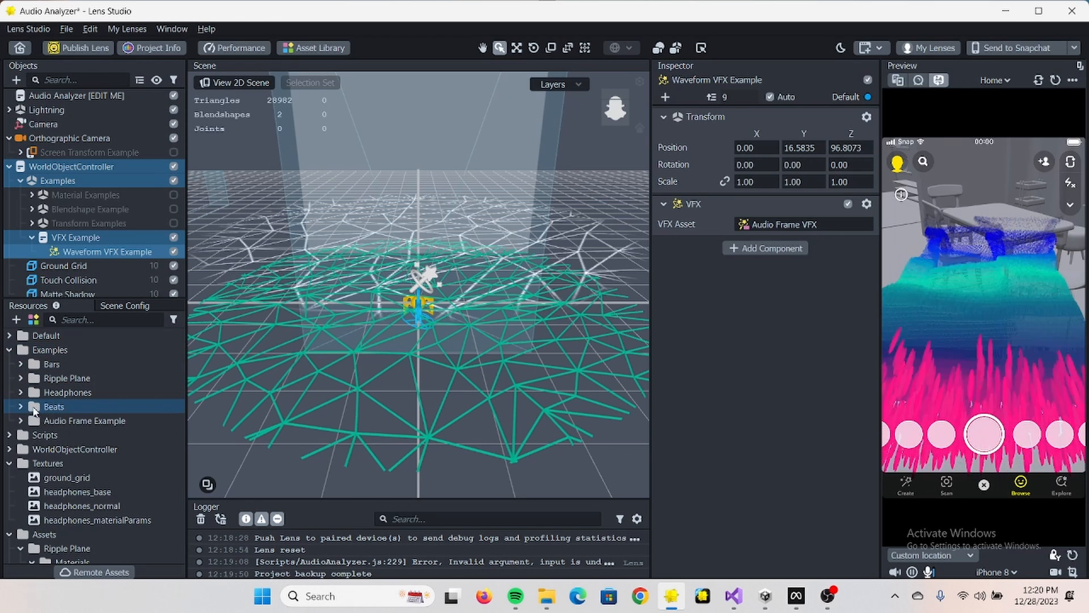
click(21, 420)
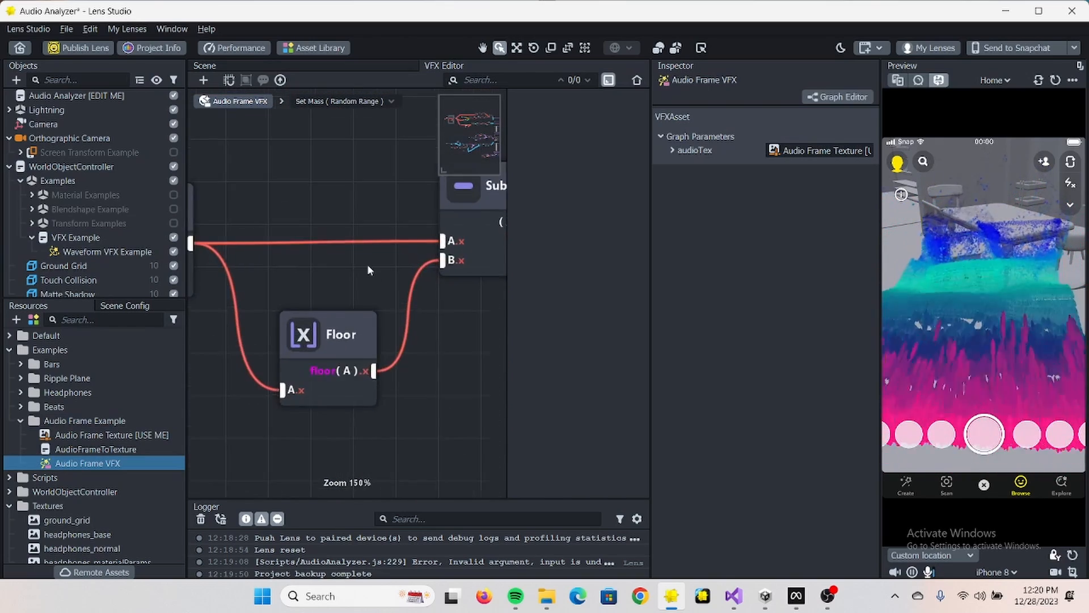
Scroll through the Audio Frame VFX node graph to reach the Gradient node.
scroll(down, 3)
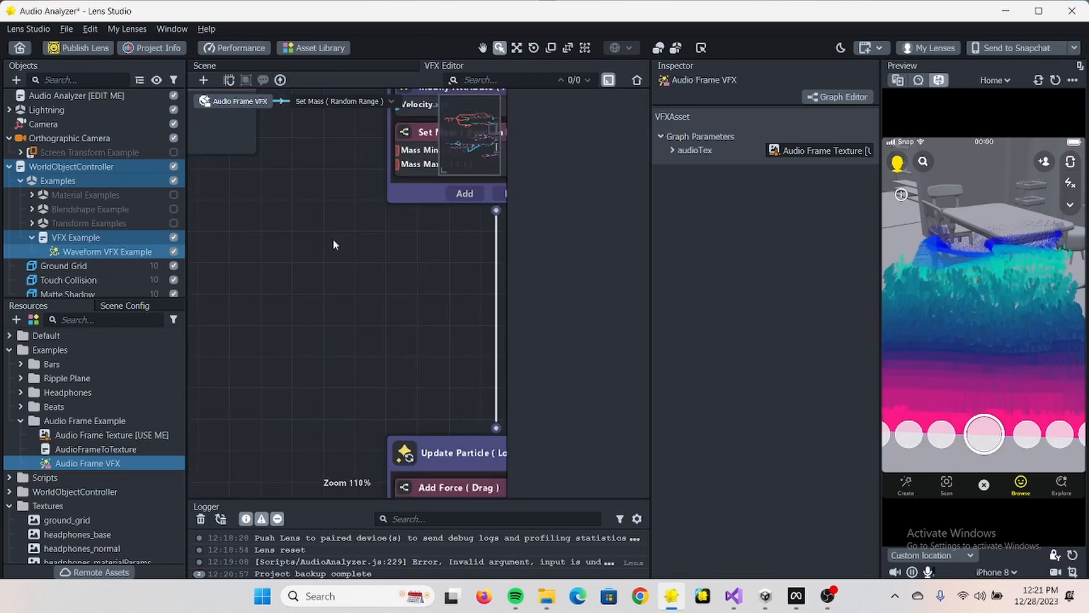
scroll(down, 3)
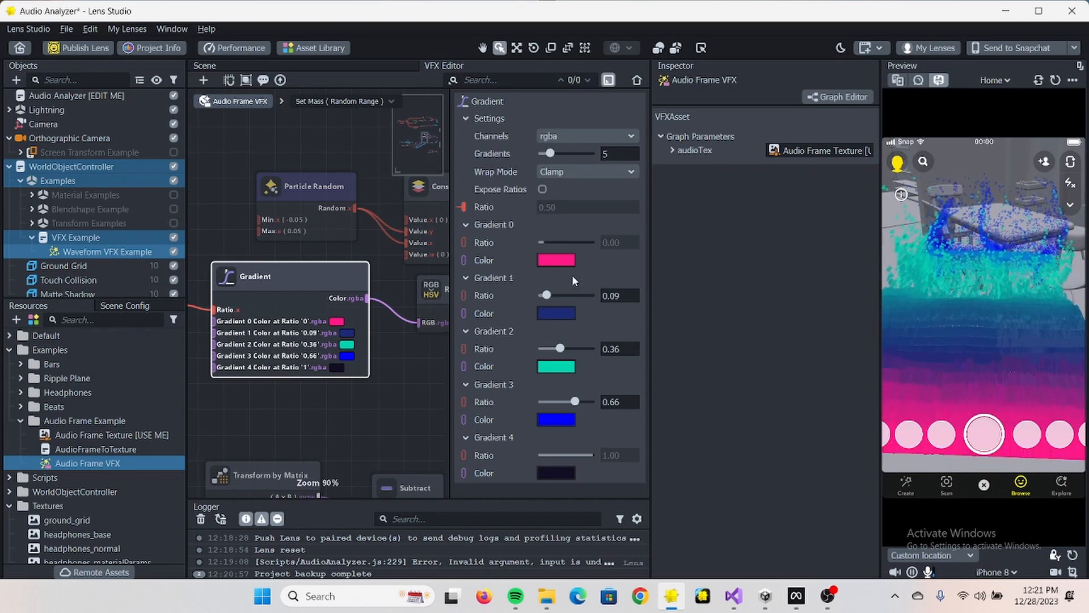
Recolor Gradient stops 1–4 to cyan, magenta, bright blue and purple.
click(556, 473)
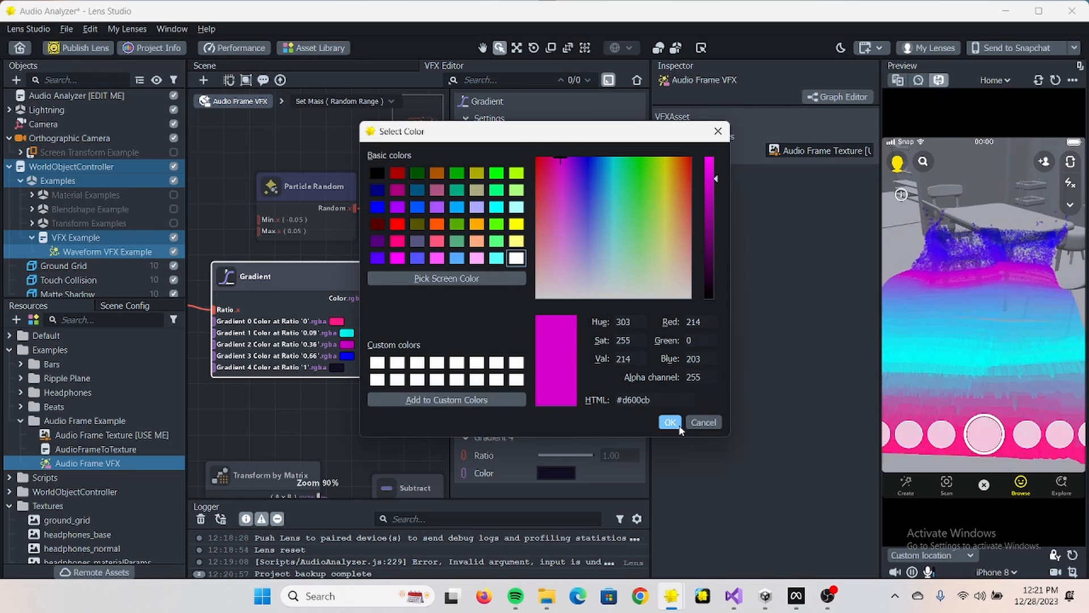
click(378, 206)
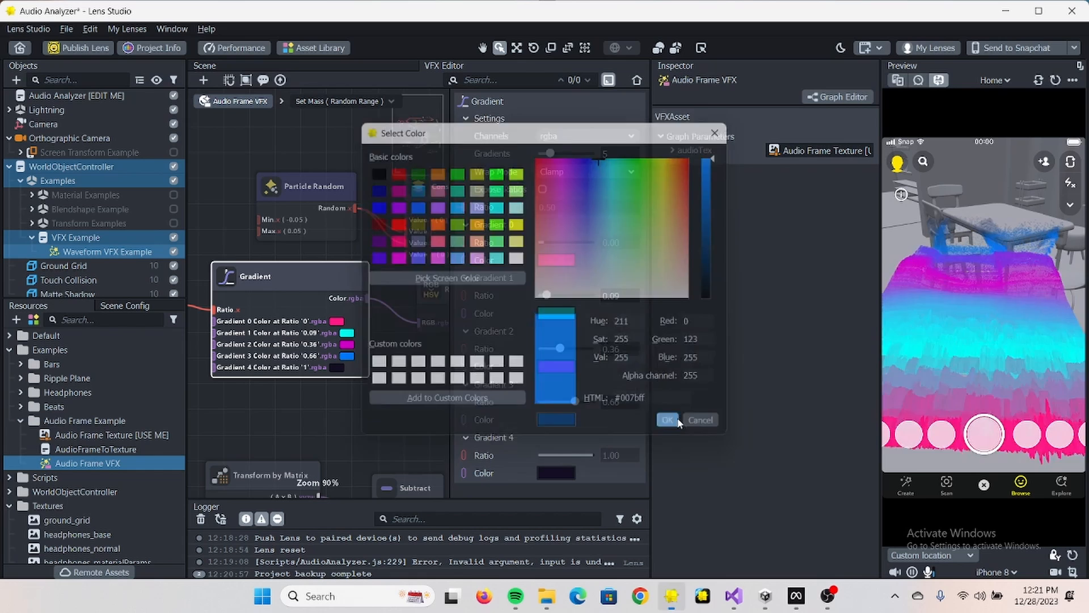
click(666, 420)
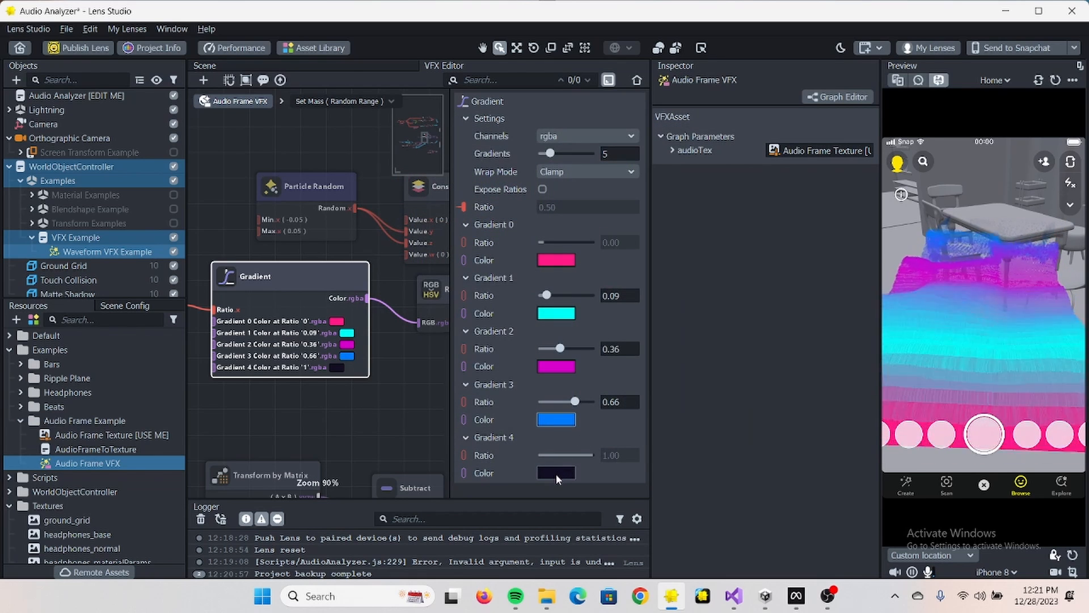
click(556, 472)
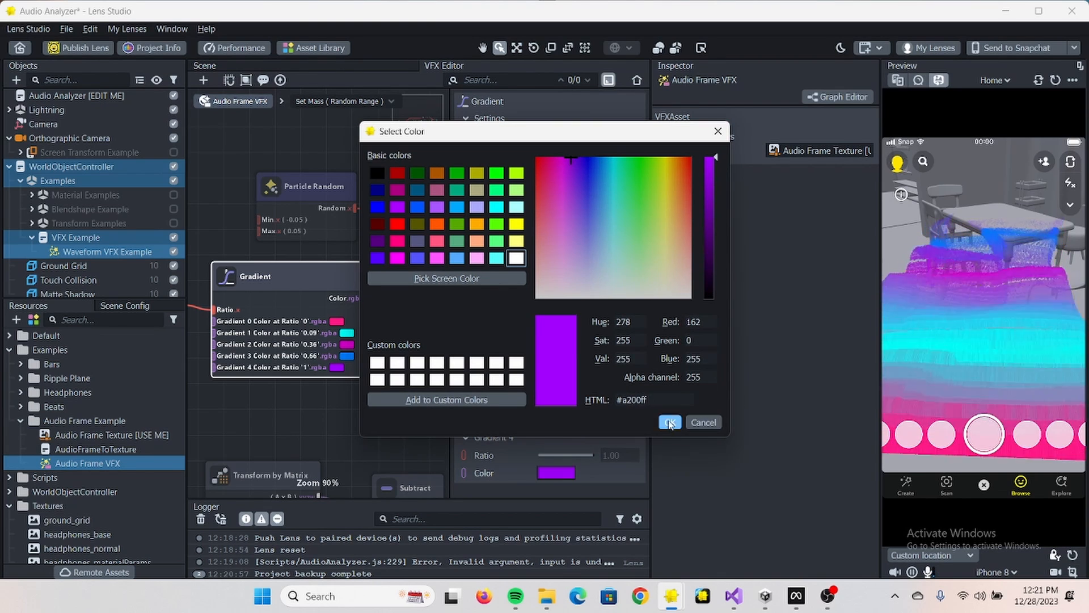
click(669, 422)
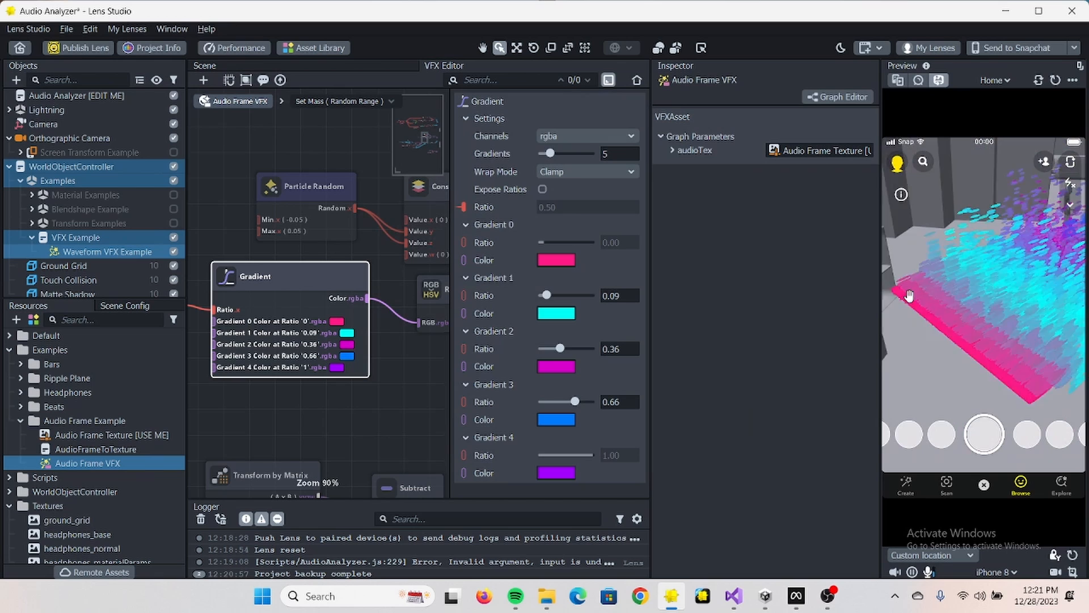